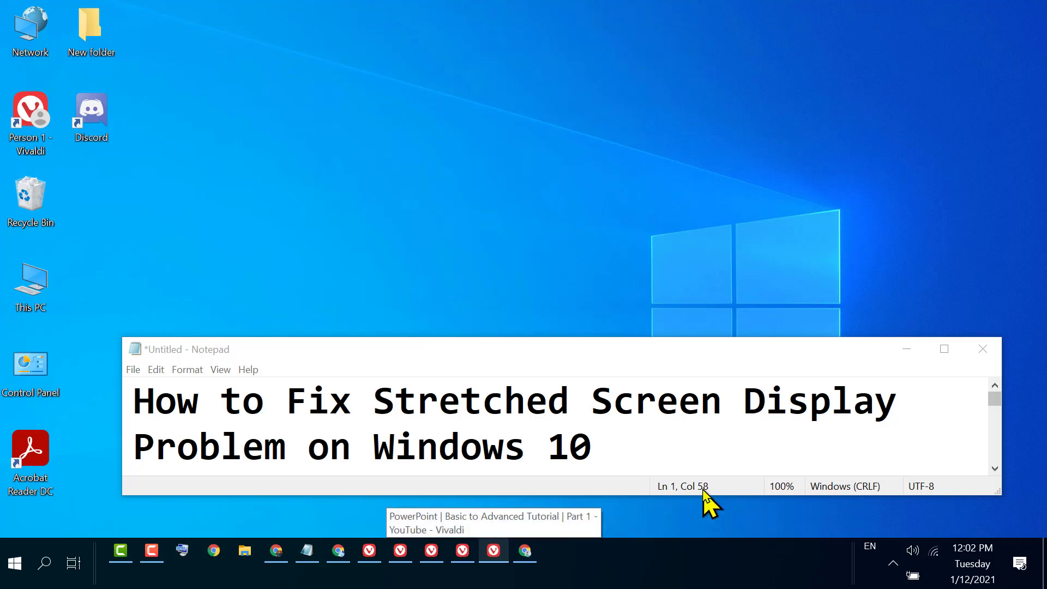
pyautogui.moveTo(344, 437)
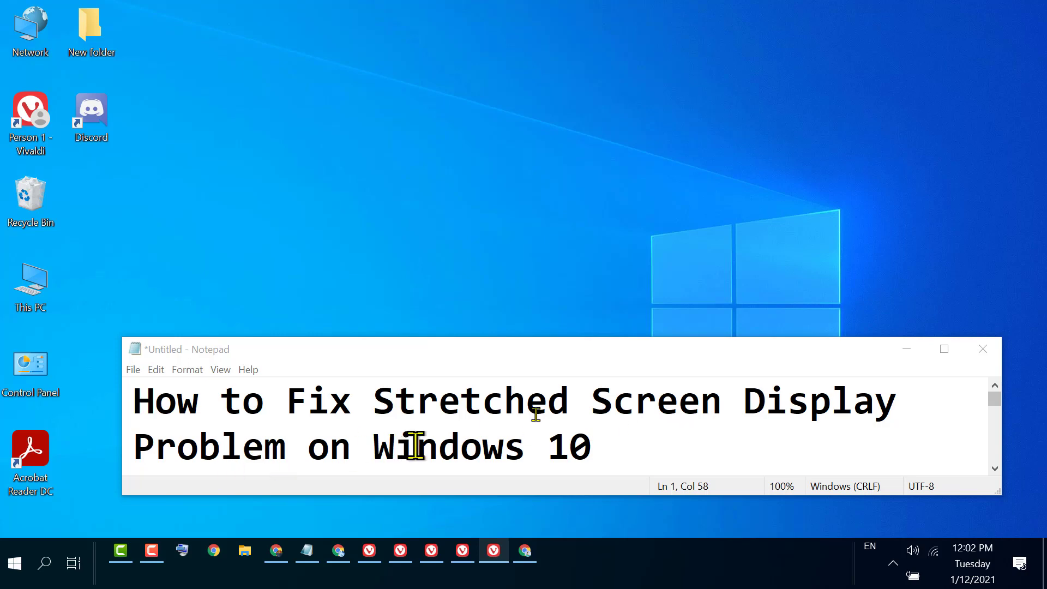
pyautogui.moveTo(906, 348)
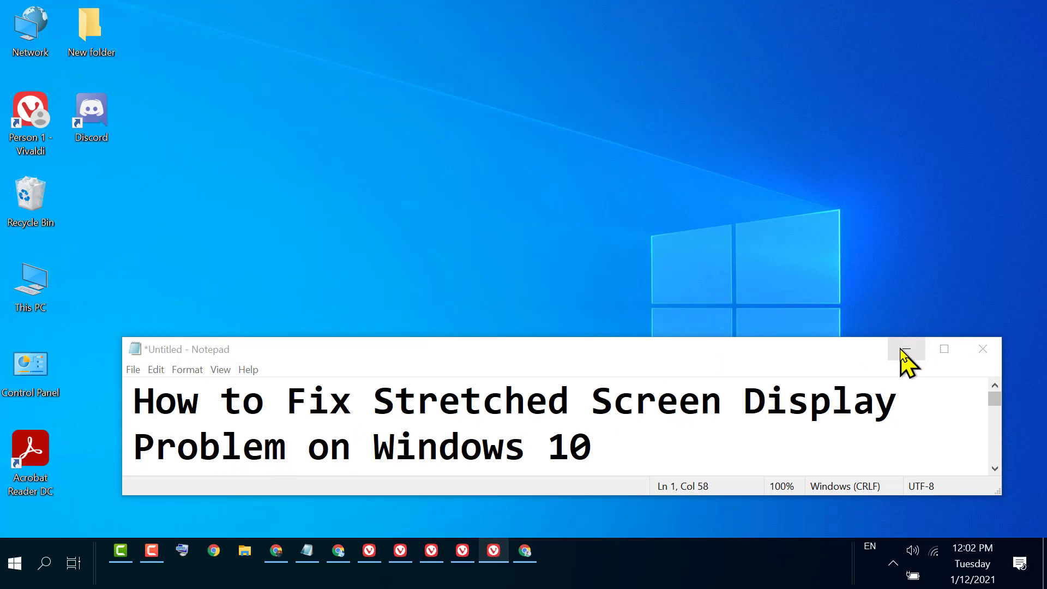
# Minimize Notepad and launch Windows Settings from the Start menu
pyautogui.click(905, 350)
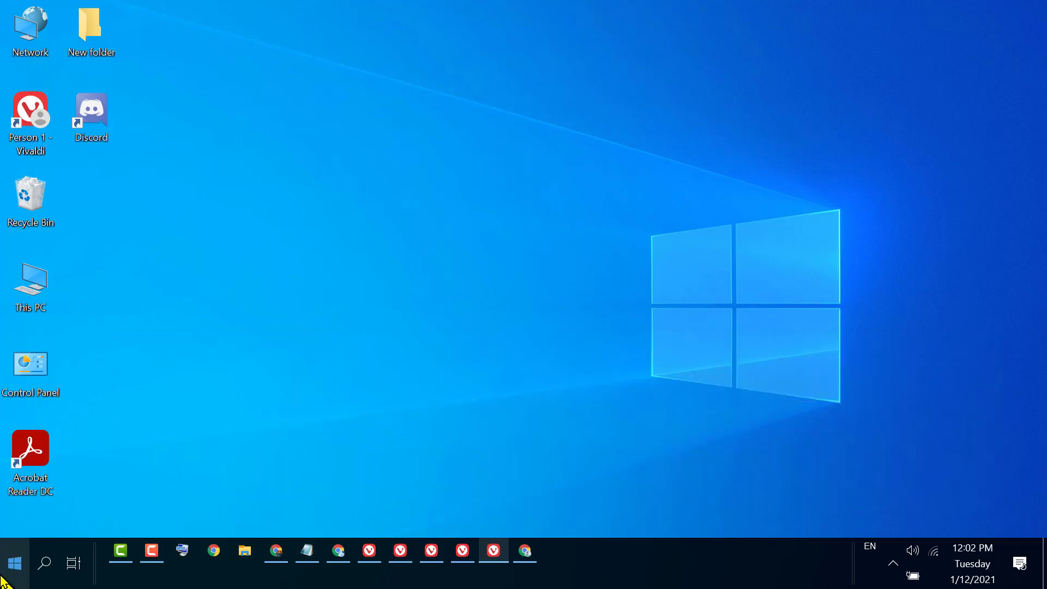
pyautogui.click(13, 563)
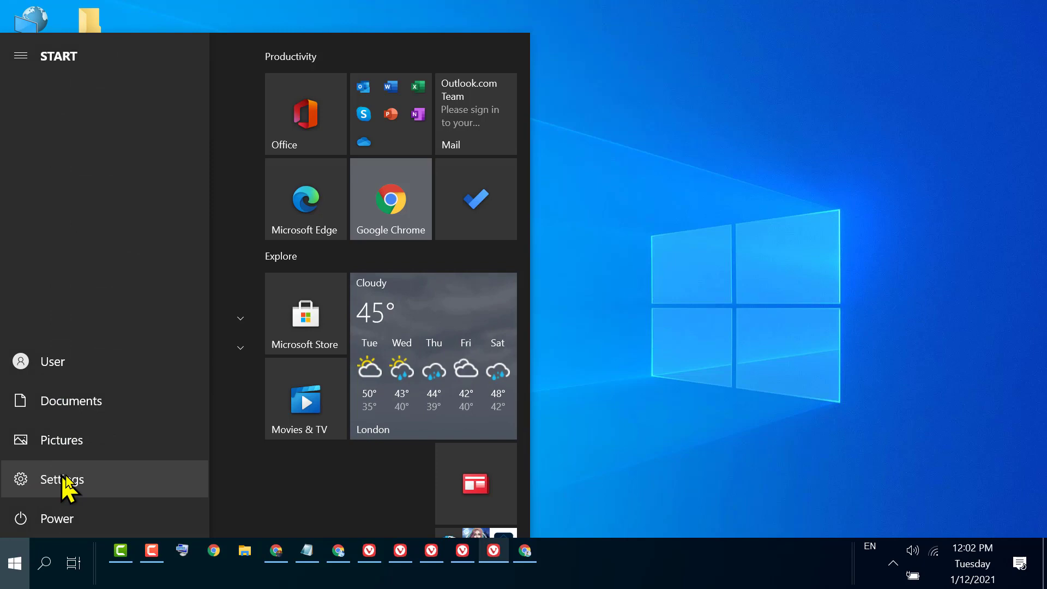
pyautogui.click(60, 479)
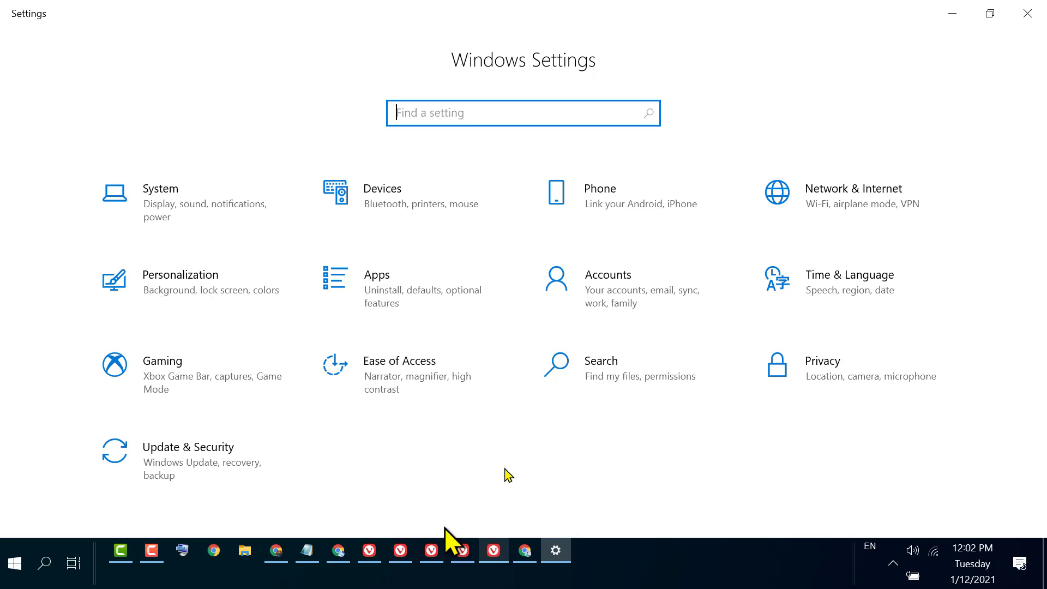
pyautogui.moveTo(176, 231)
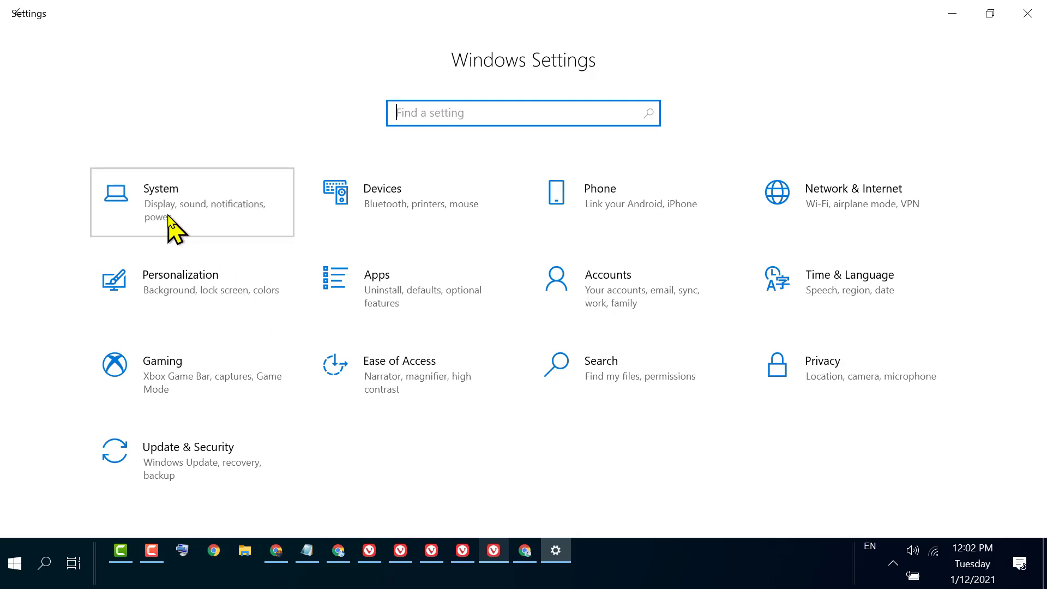
# Go to System > Display and scroll to the Scale and layout section
pyautogui.click(160, 188)
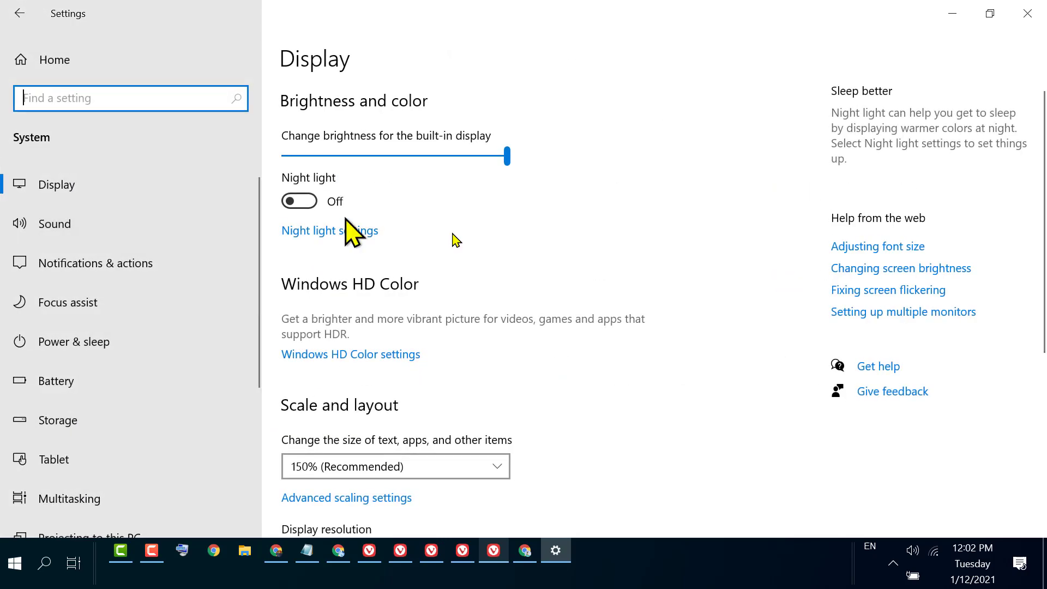
pyautogui.scroll(-3)
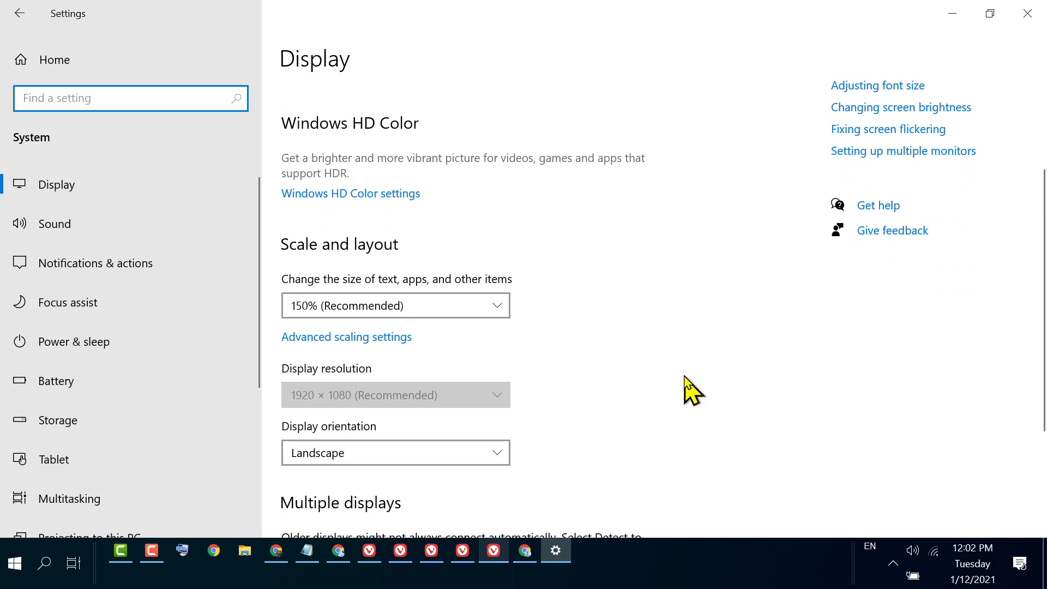
pyautogui.moveTo(294, 306)
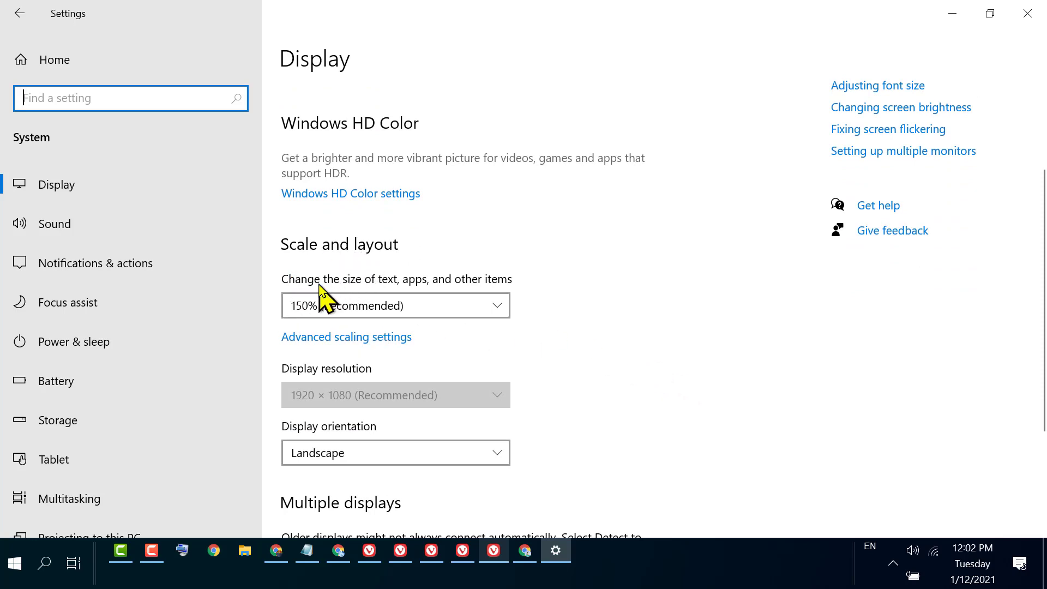
pyautogui.moveTo(467, 294)
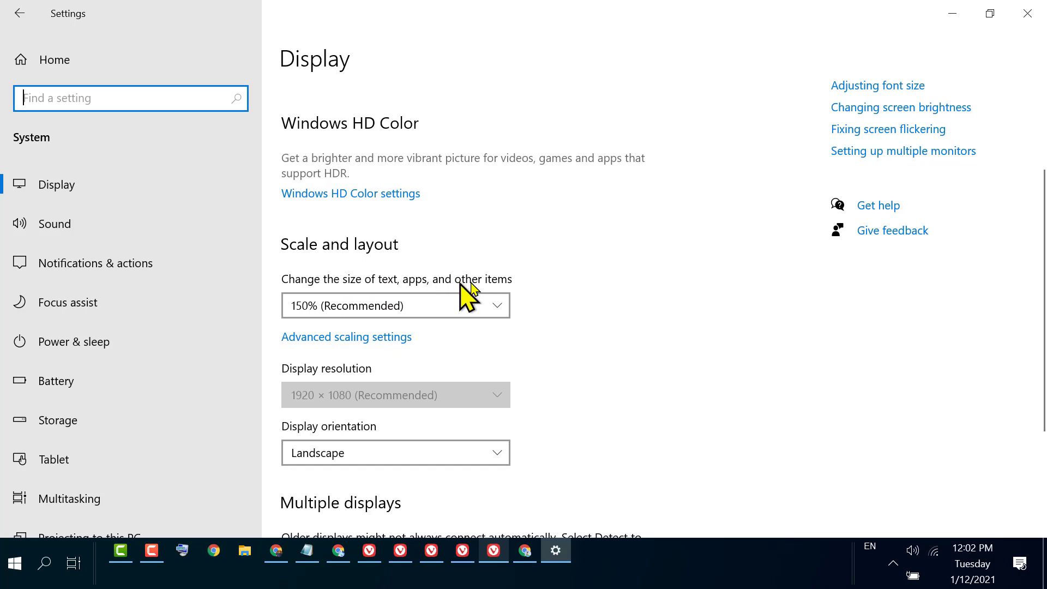
pyautogui.click(395, 305)
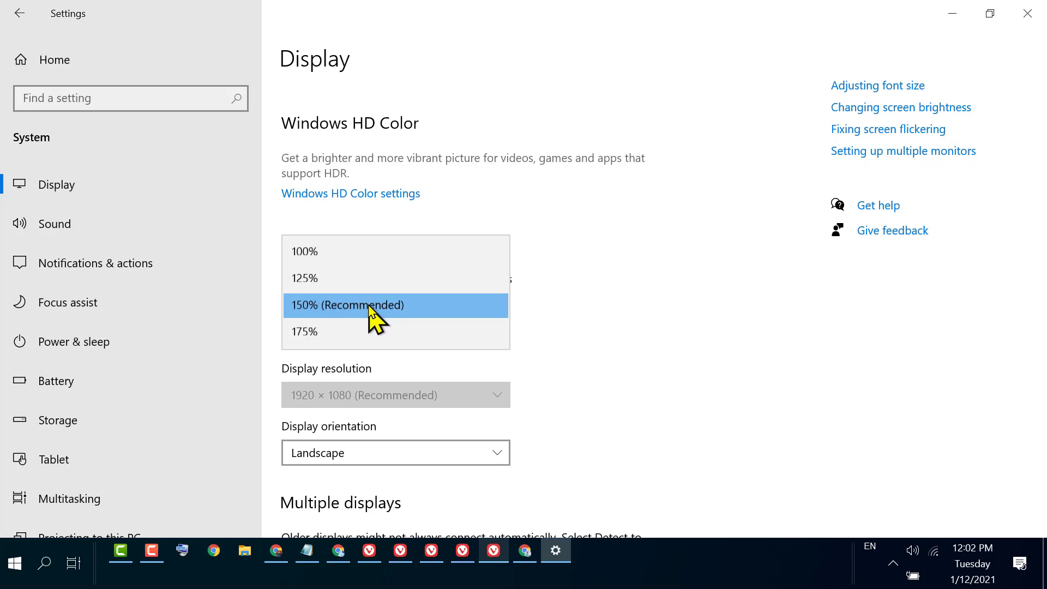
pyautogui.moveTo(373, 321)
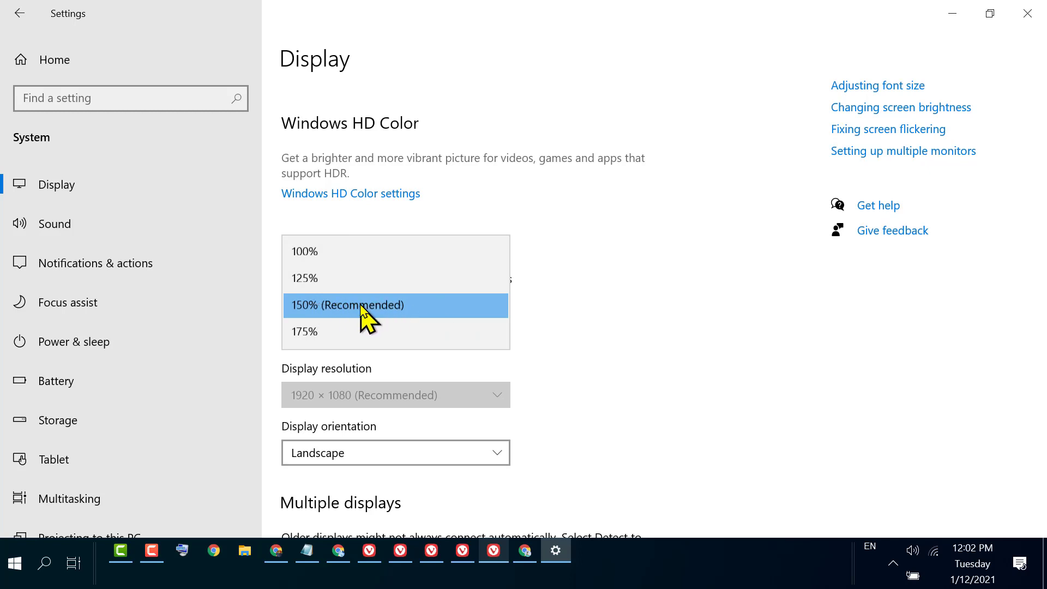
pyautogui.moveTo(306, 327)
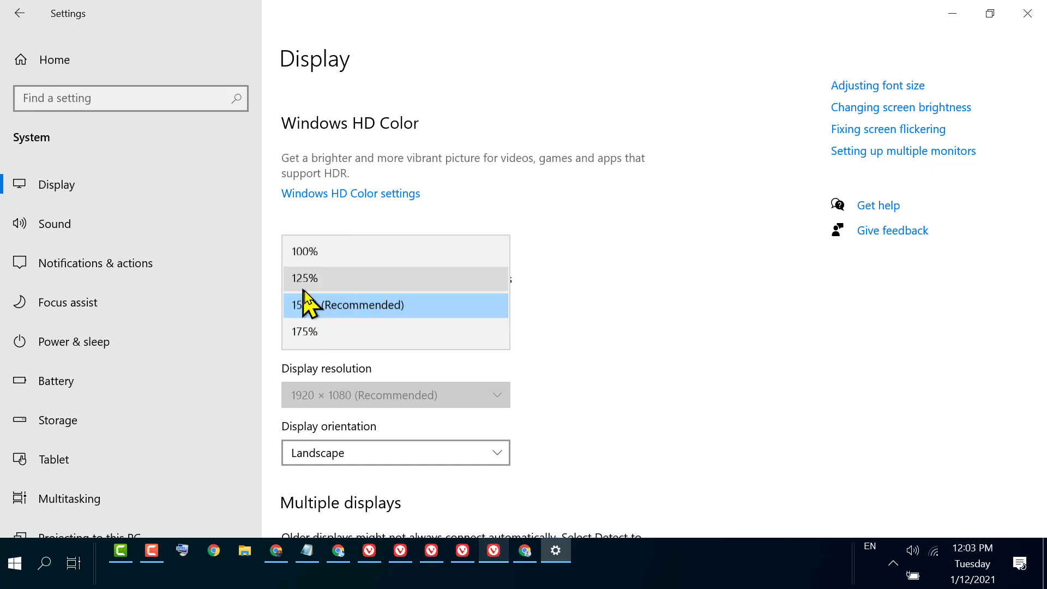
pyautogui.click(347, 305)
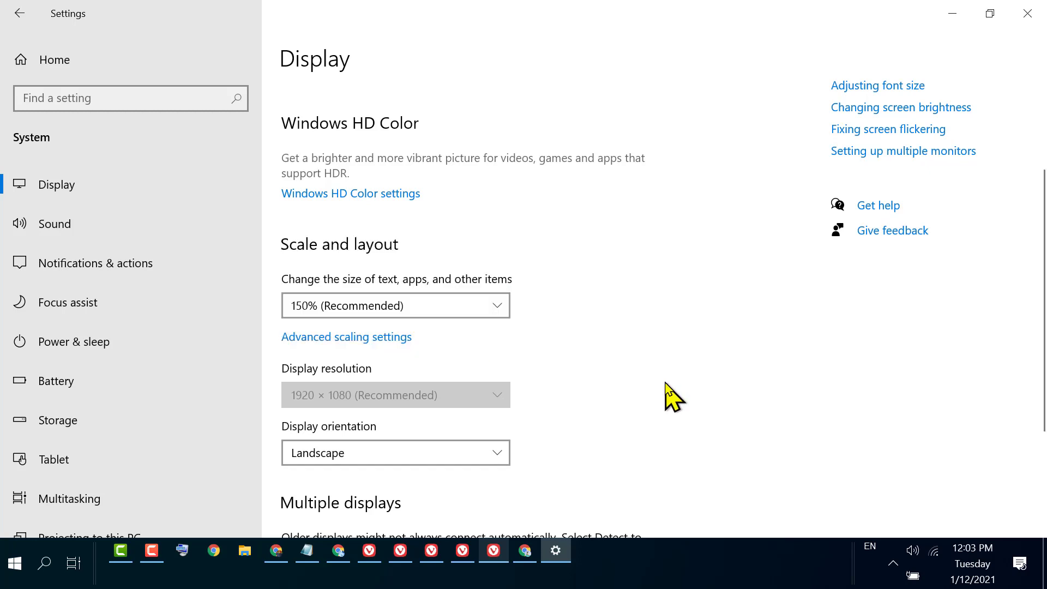
pyautogui.click(394, 305)
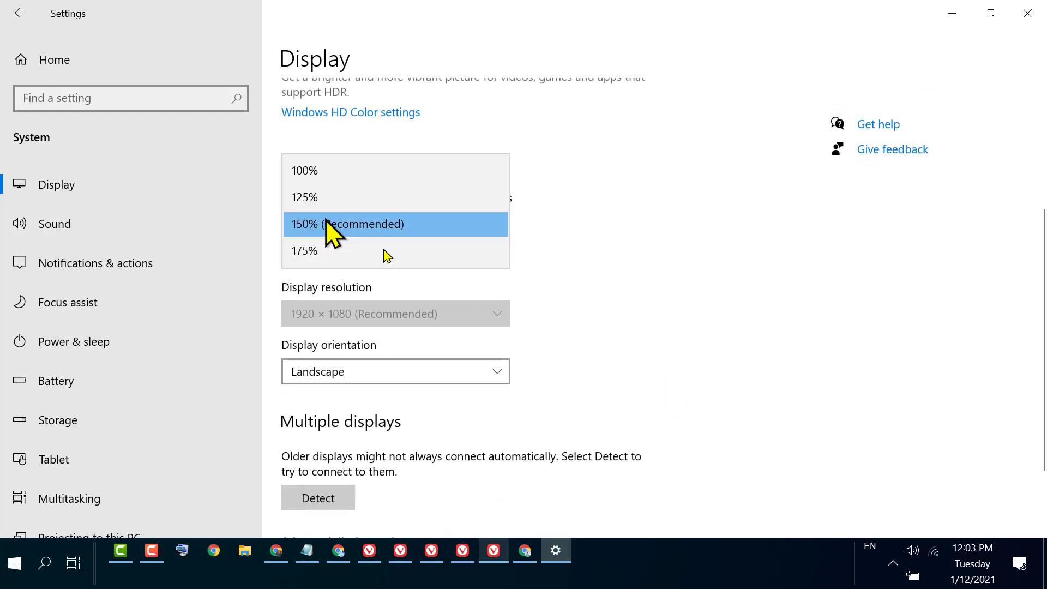
pyautogui.click(348, 224)
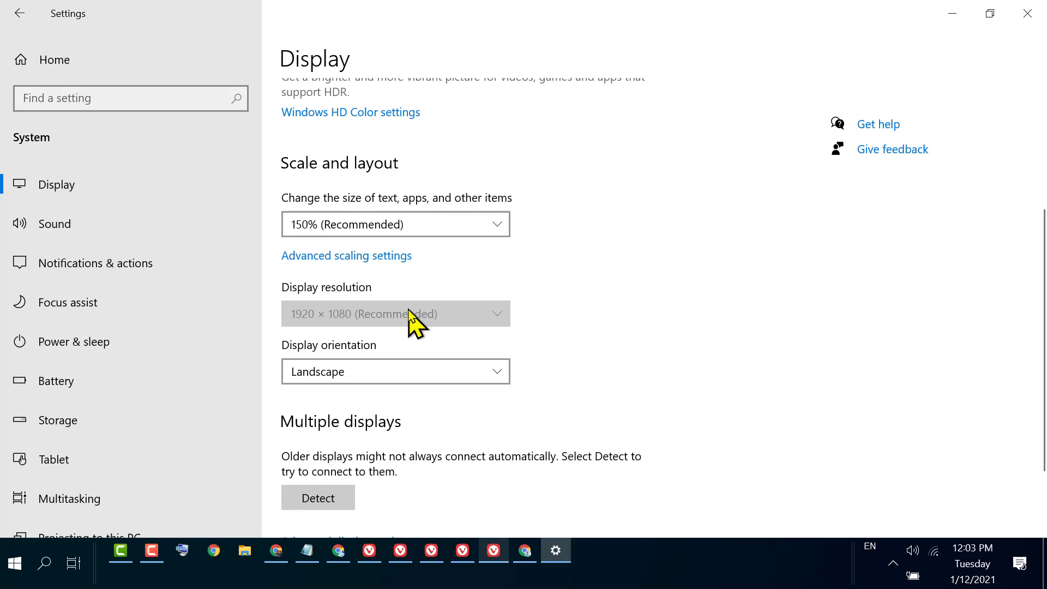
pyautogui.moveTo(303, 311)
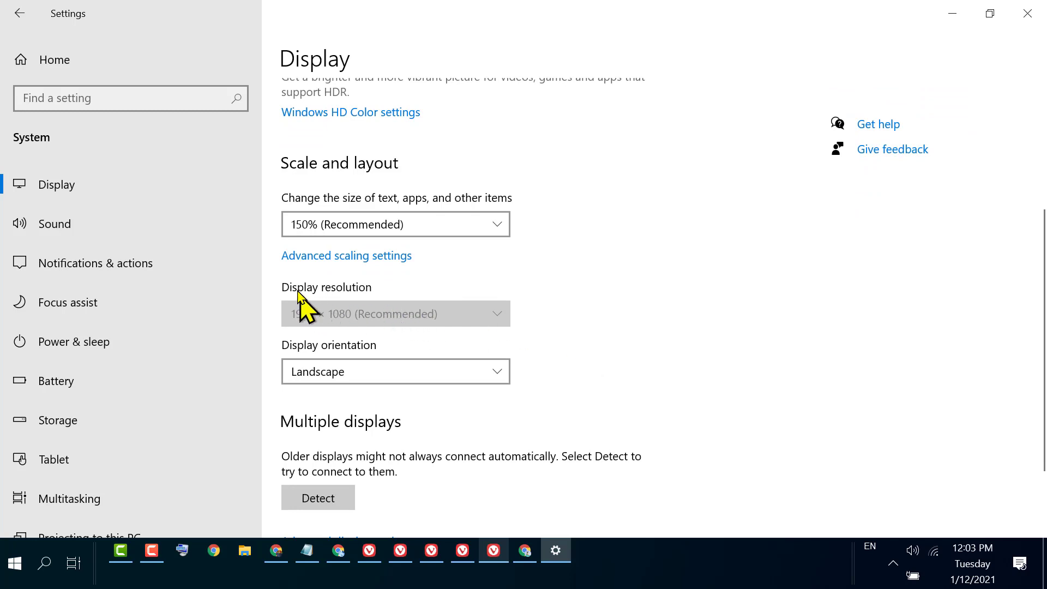
# Confirm resolution is 1920 × 1080 (Recommended), then close Settings to return to the desktop
pyautogui.scroll(-3)
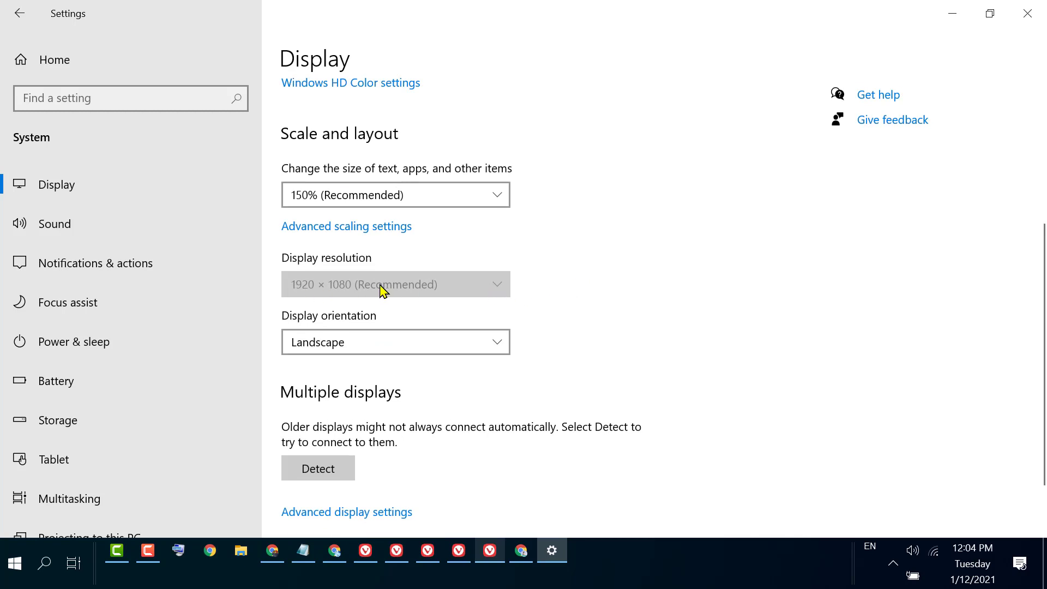
pyautogui.moveTo(391, 288)
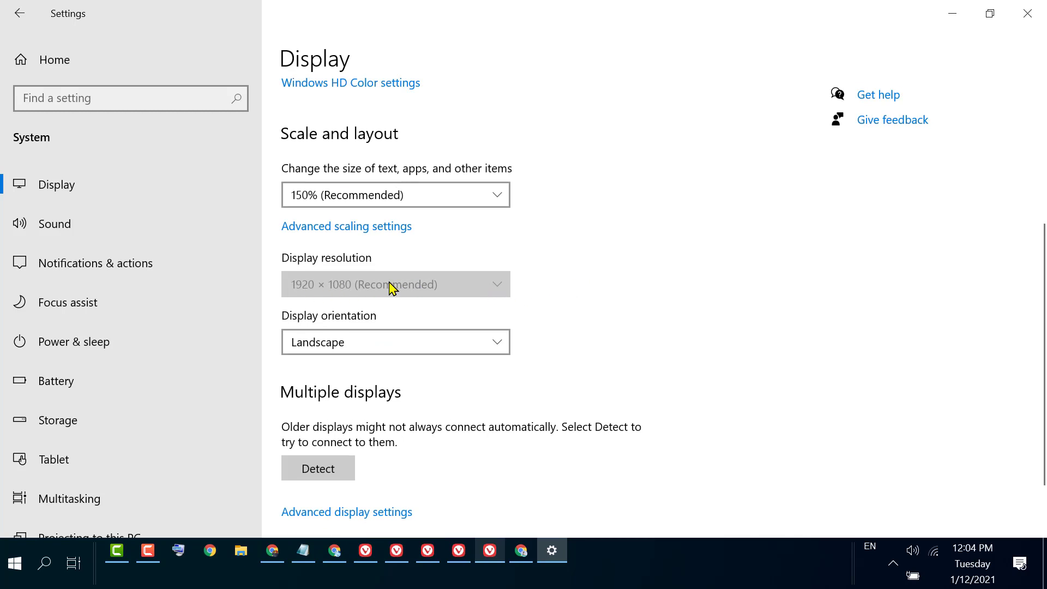
pyautogui.moveTo(754, 292)
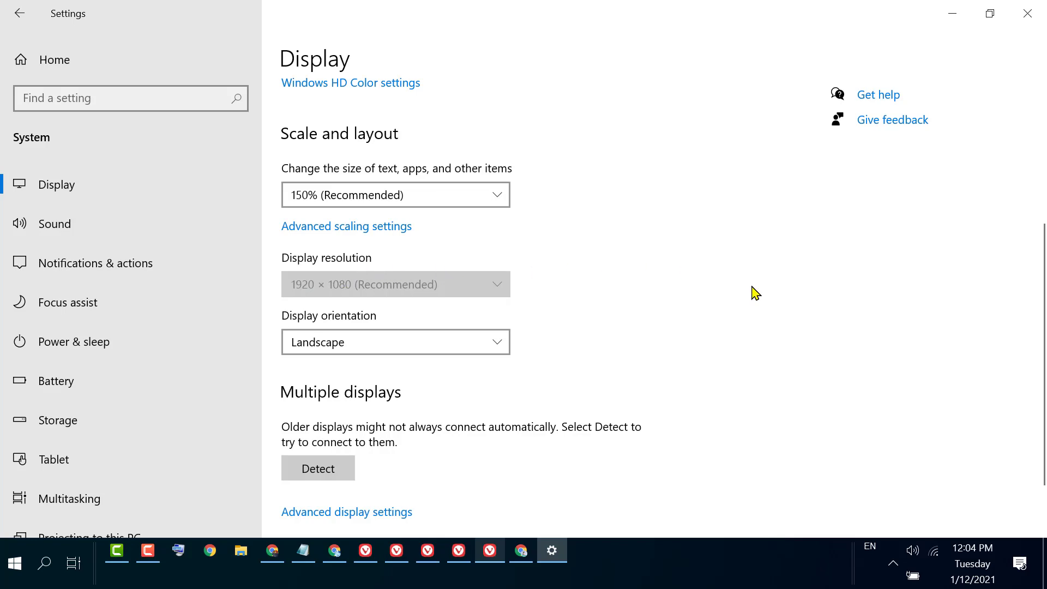
pyautogui.scroll(3)
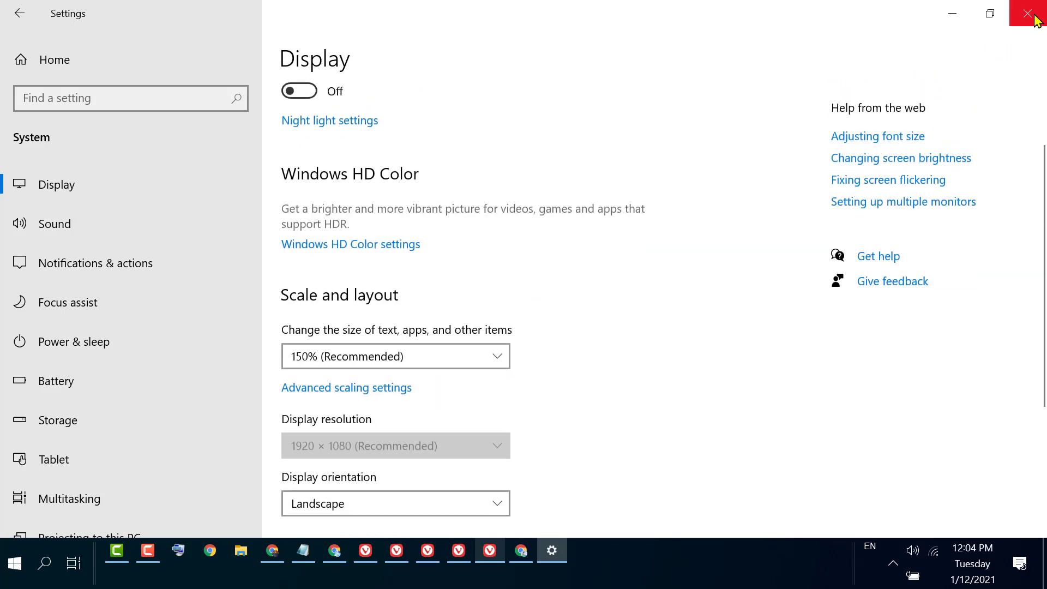
pyautogui.click(1035, 13)
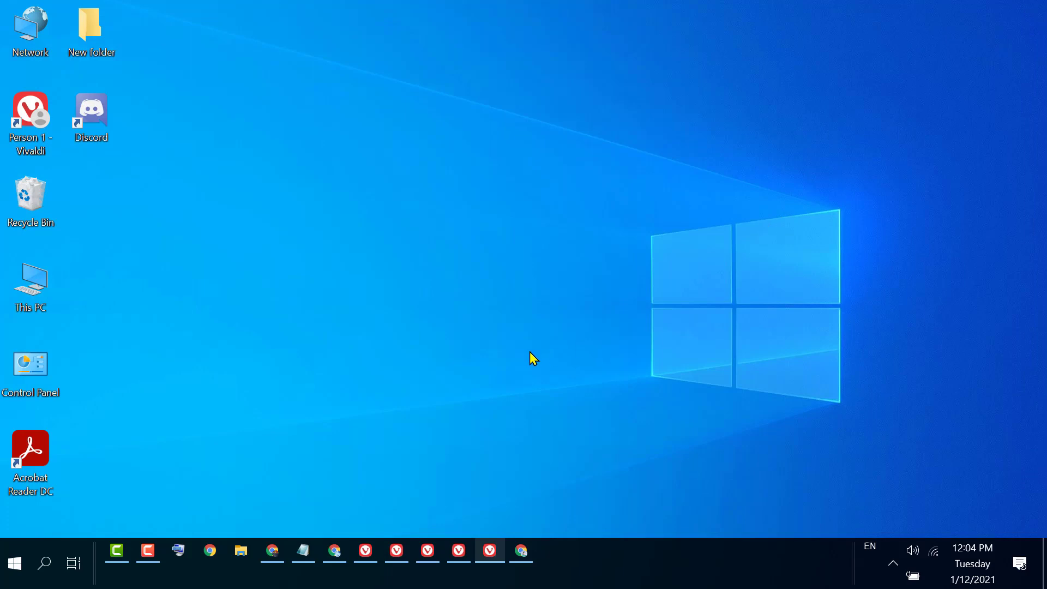